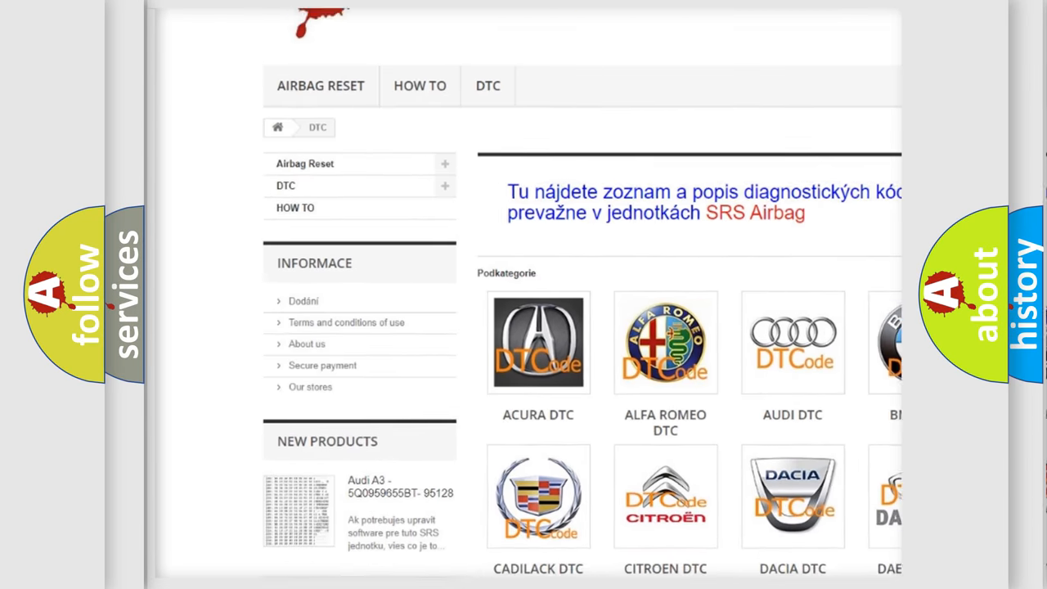
{"action": "scroll", "scroll_direction": "down", "scroll_amount": 3}
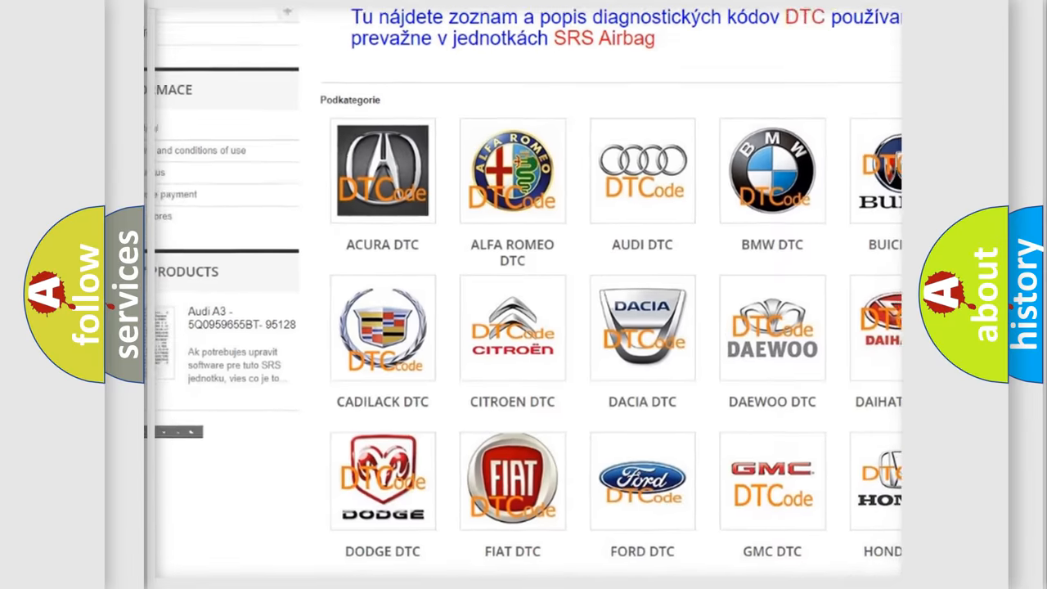
{"action": "scroll", "scroll_direction": "down", "scroll_amount": 3}
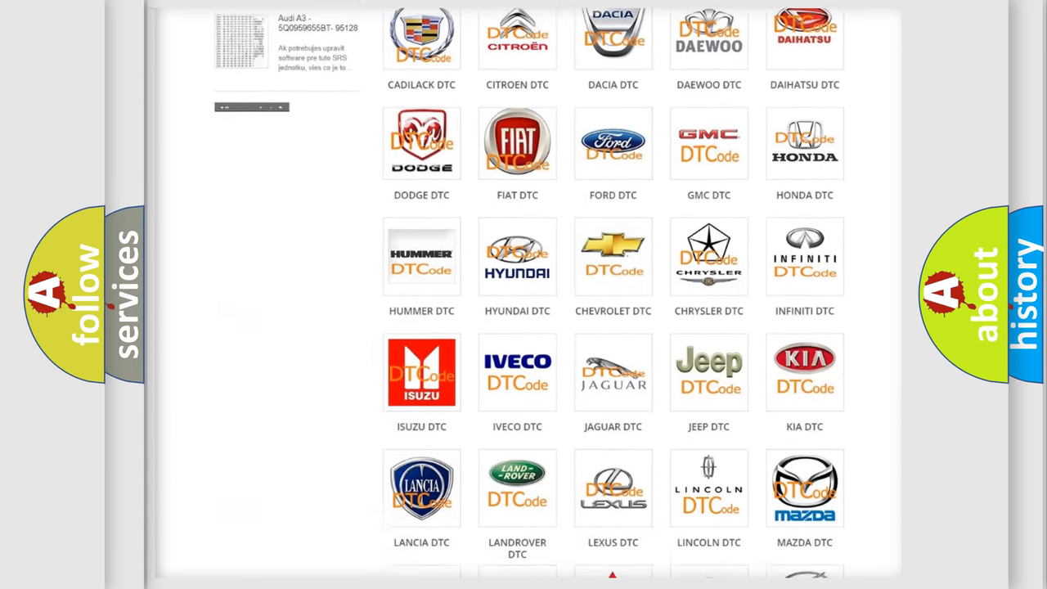
{"action": "scroll", "scroll_direction": "down", "scroll_amount": 3}
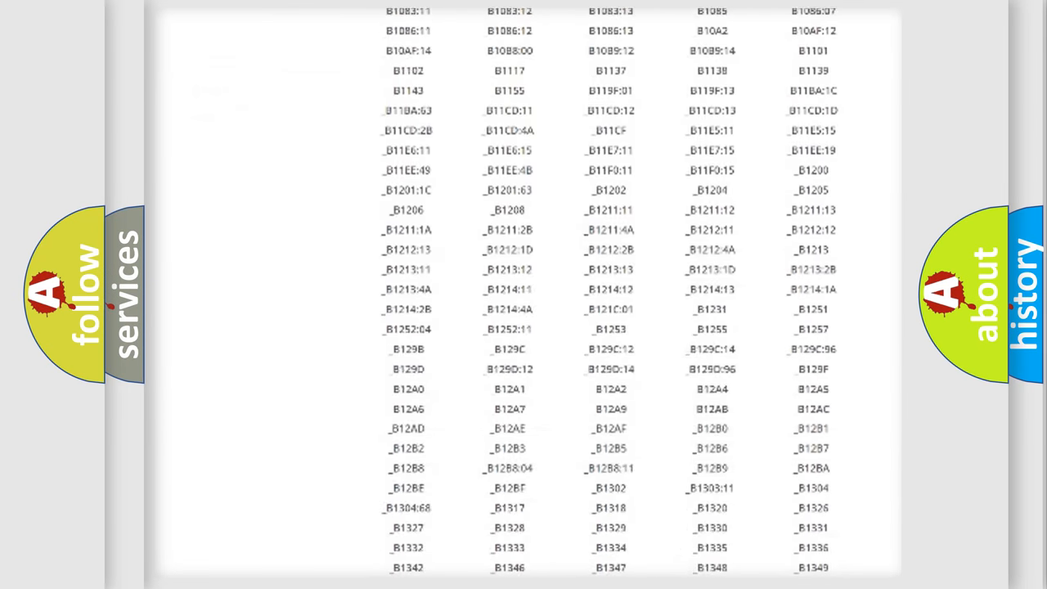
{"action": "scroll", "scroll_direction": "down", "scroll_amount": 3}
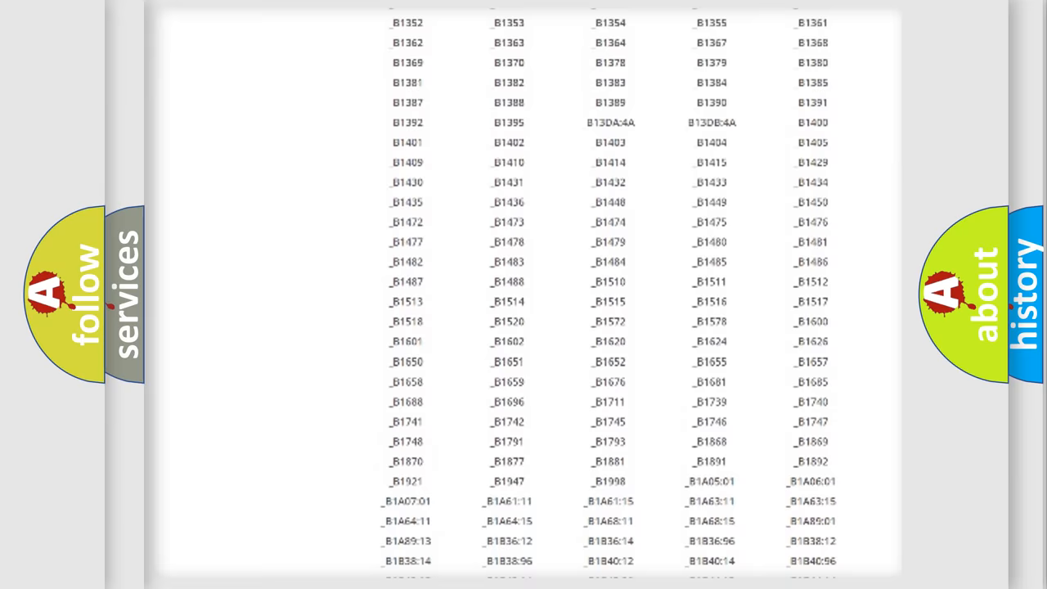
{"action": "scroll", "scroll_direction": "up", "scroll_amount": 3}
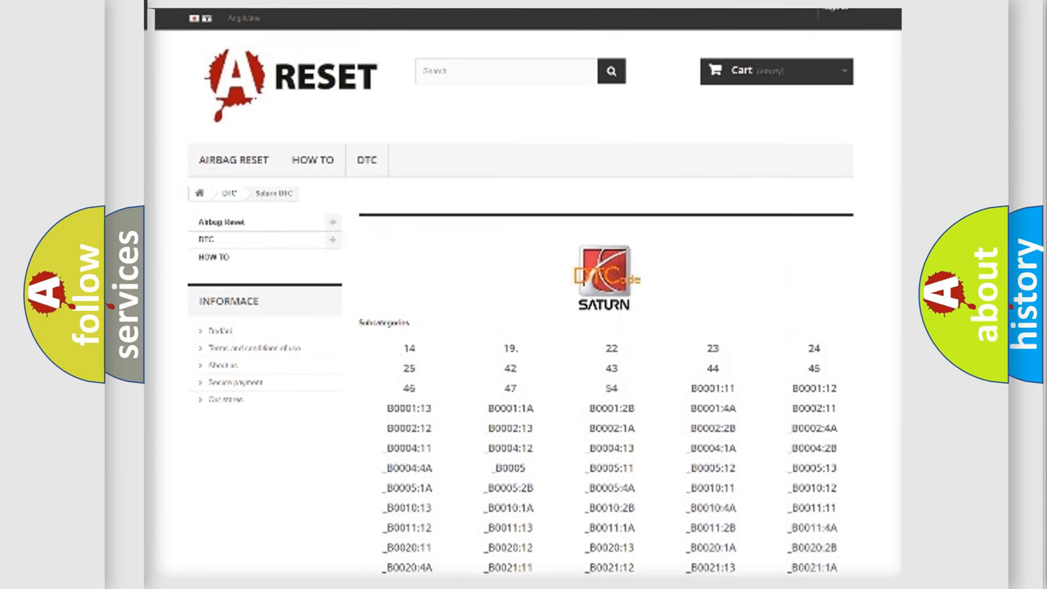
{"action": "scroll", "scroll_direction": "up", "scroll_amount": 3}
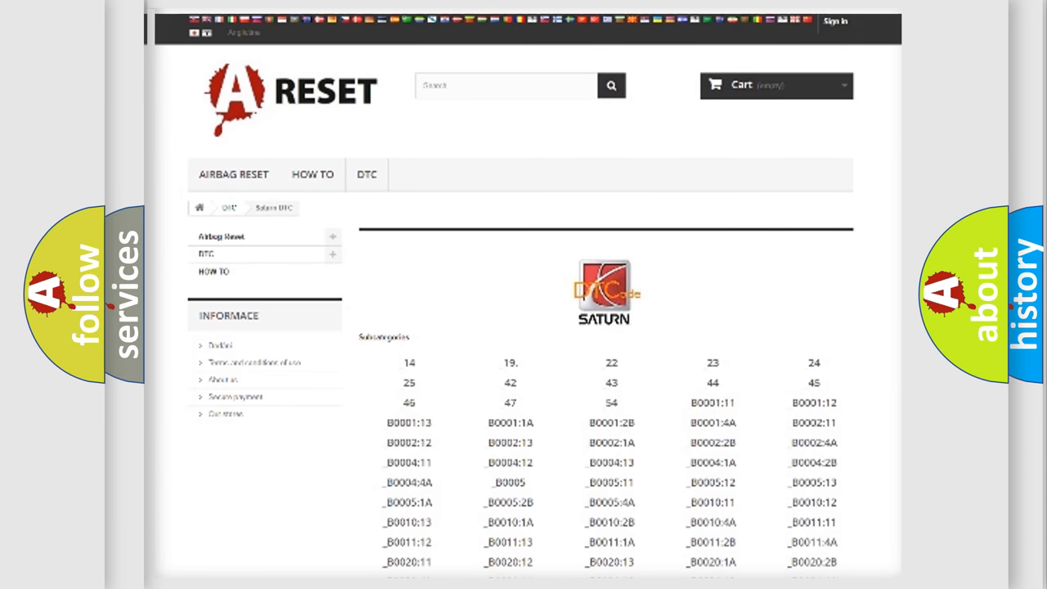